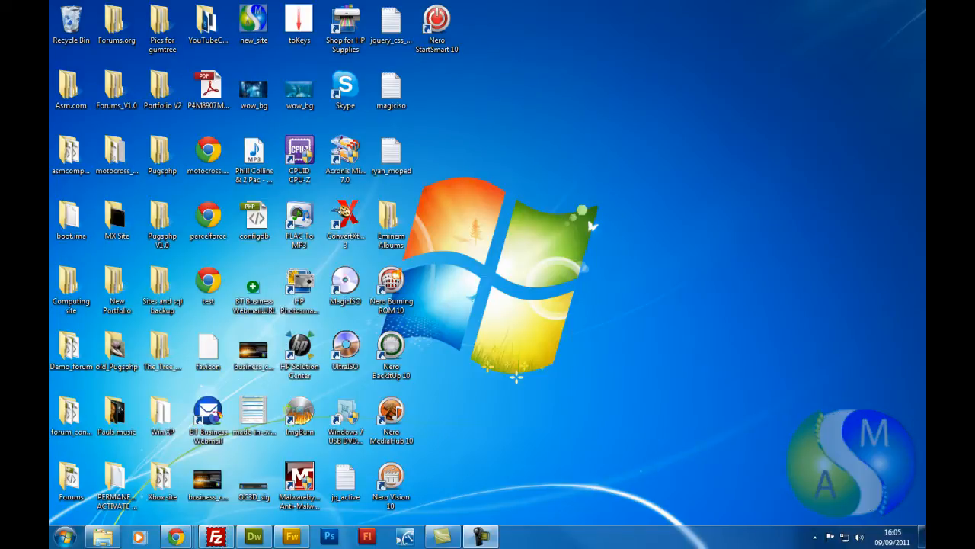
pyautogui.moveTo(647, 244)
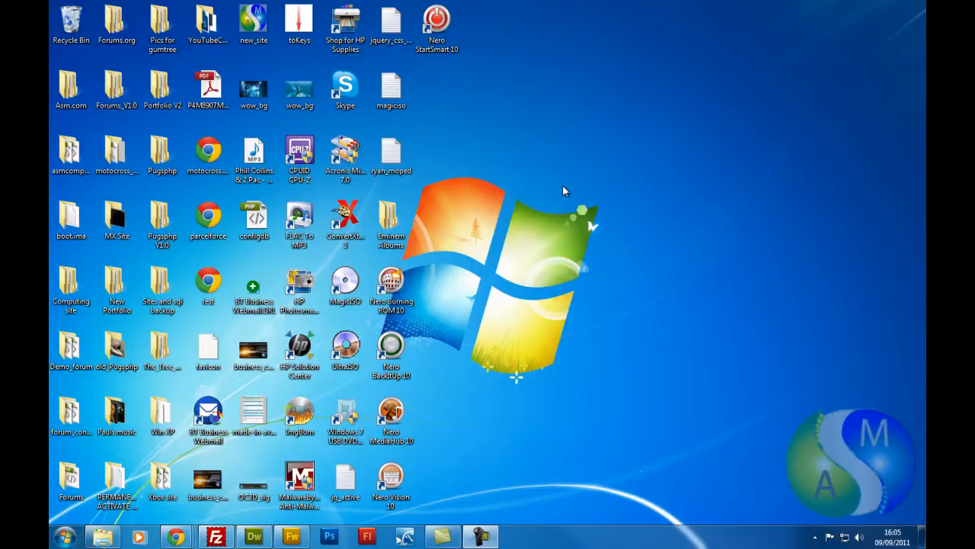
pyautogui.moveTo(546, 195)
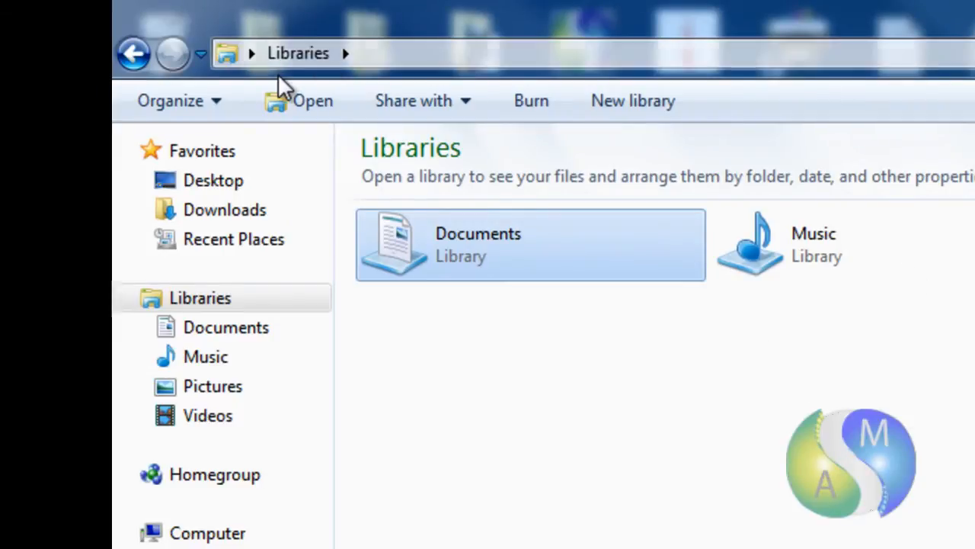
pyautogui.moveTo(826, 445)
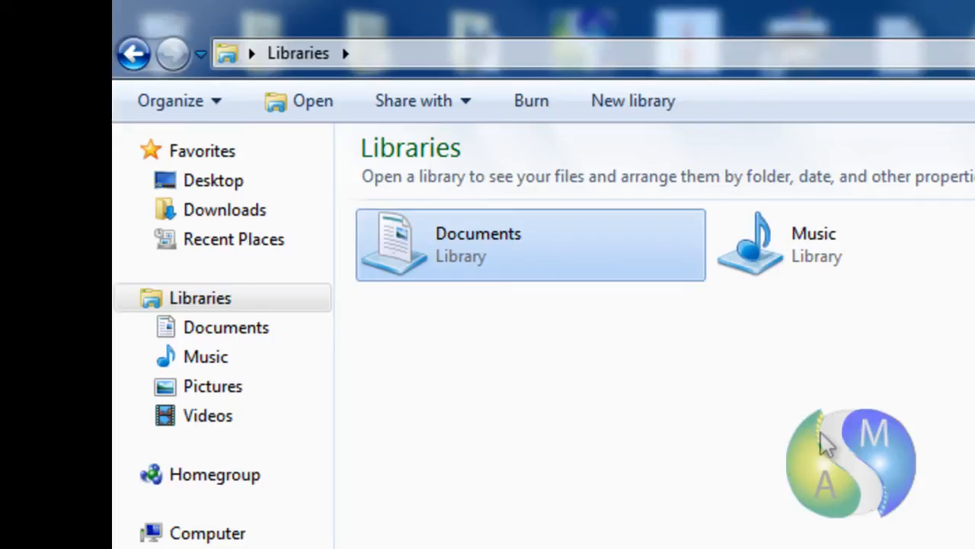
pyautogui.moveTo(762, 484)
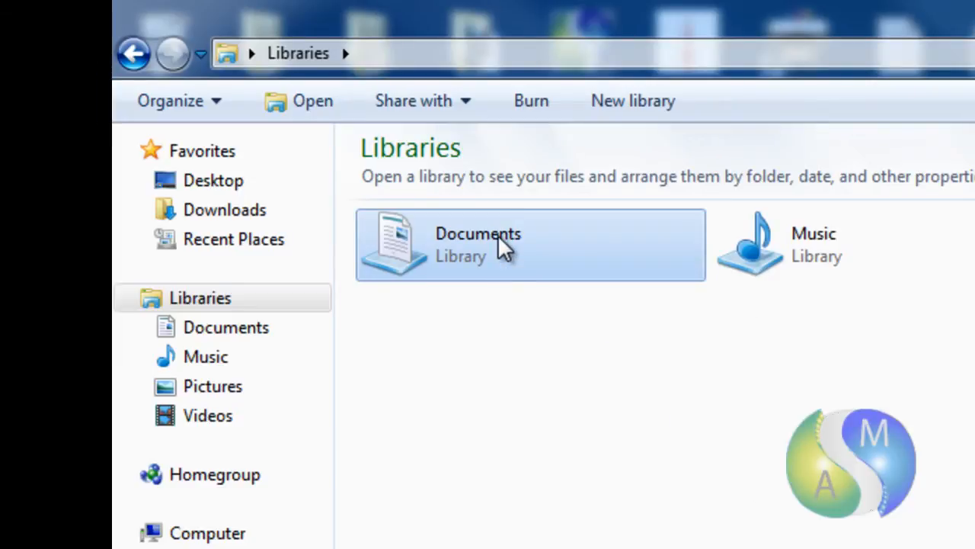
# - Send the Documents library to the desktop as a shortcut
pyautogui.rightClick(479, 244)
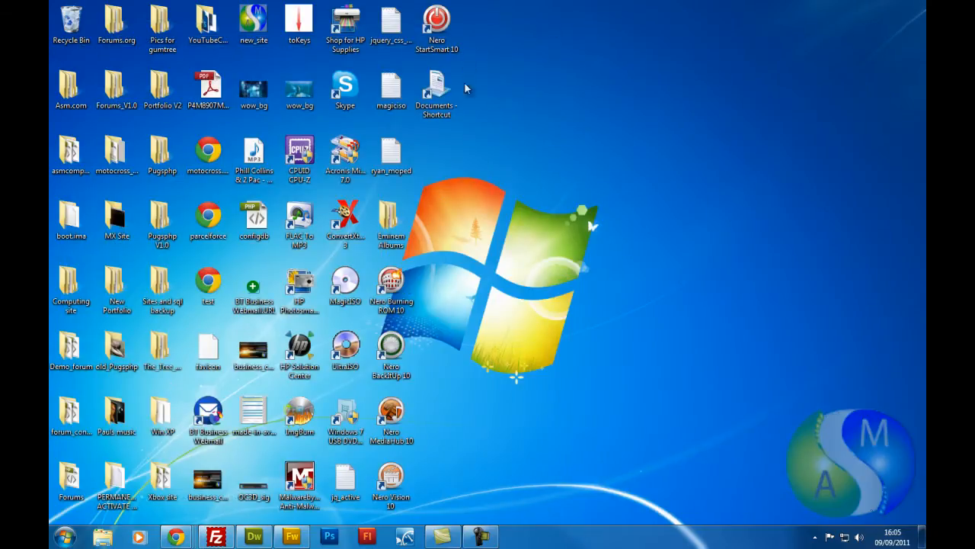
# - Move the Documents shortcut right, confirm it opens the Documents library, then close it
pyautogui.moveTo(436, 87); pyautogui.dragTo(699, 152)
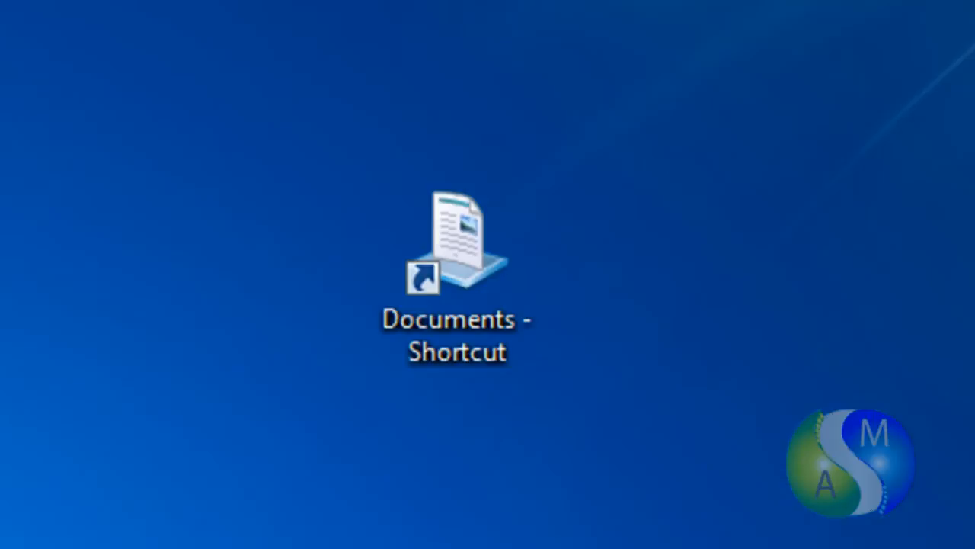
pyautogui.doubleClick(457, 244)
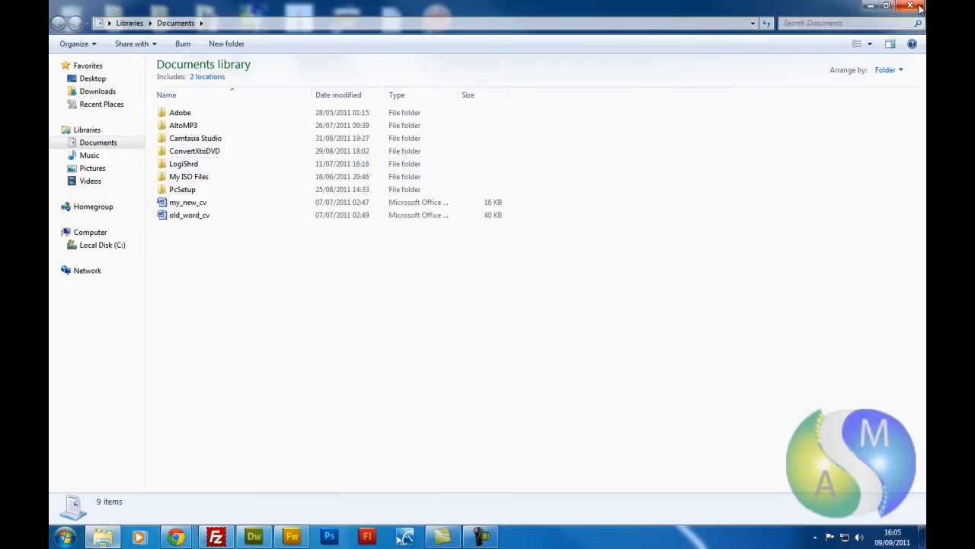
pyautogui.moveTo(920, 7)
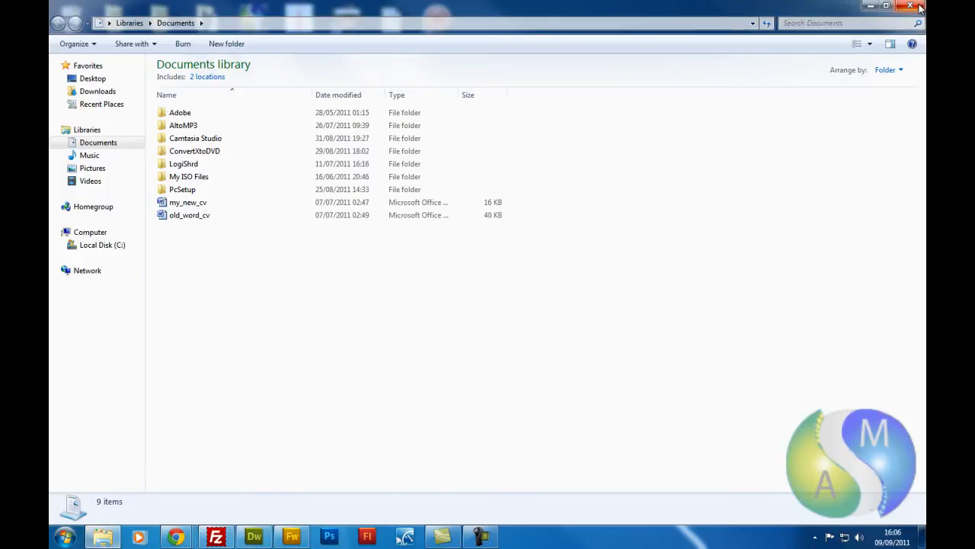
pyautogui.click(909, 6)
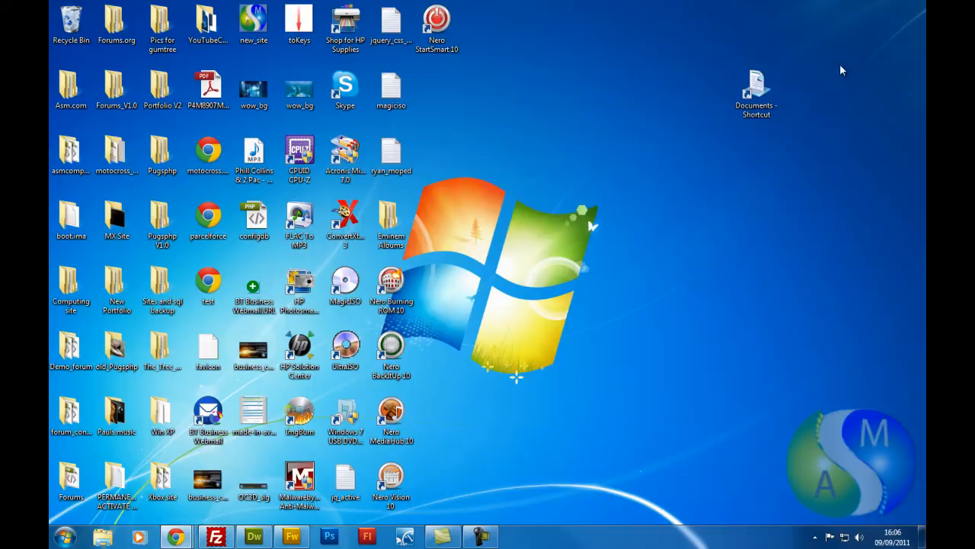
# - Show the Documents shortcut's Properties with its target Documents.library-ms and empty hotkey
pyautogui.click(756, 87)
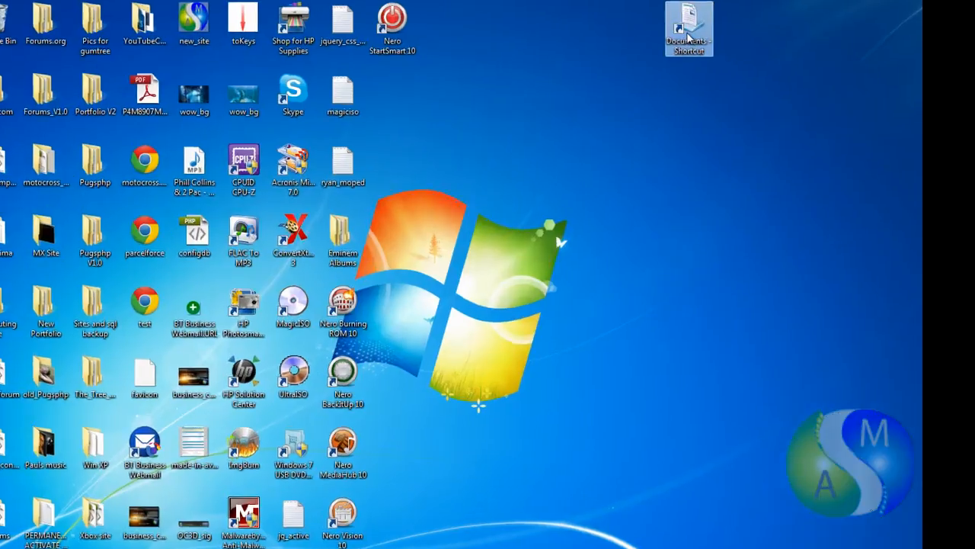
pyautogui.rightClick(689, 28)
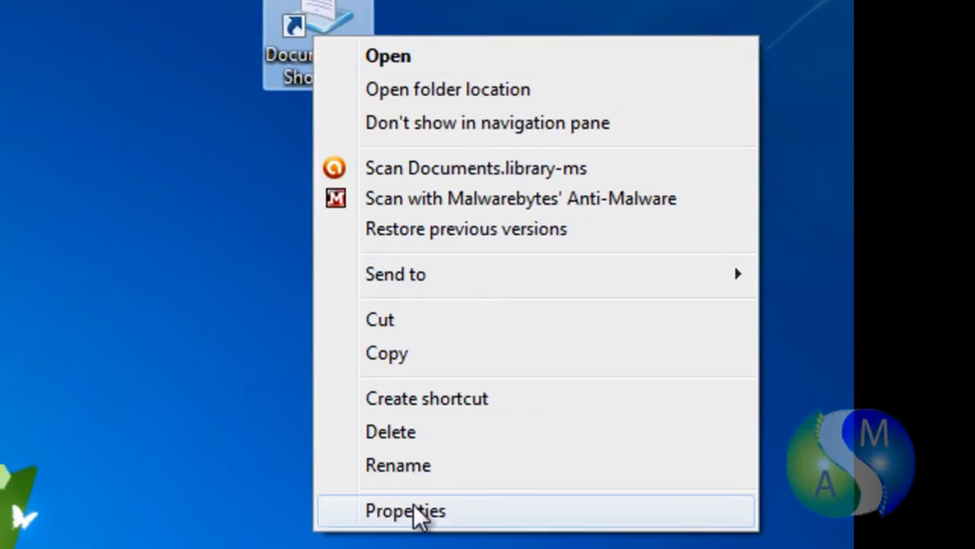
pyautogui.click(406, 510)
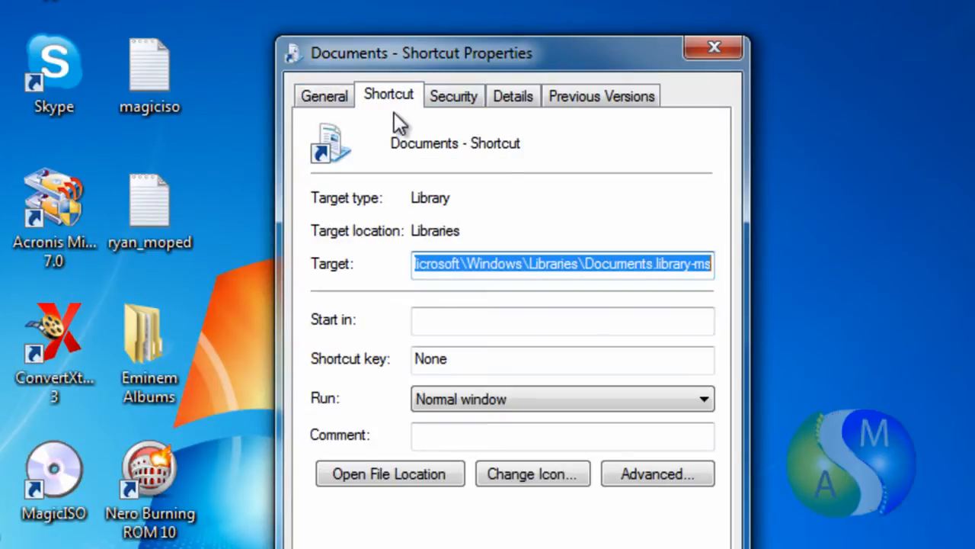
pyautogui.moveTo(430, 167)
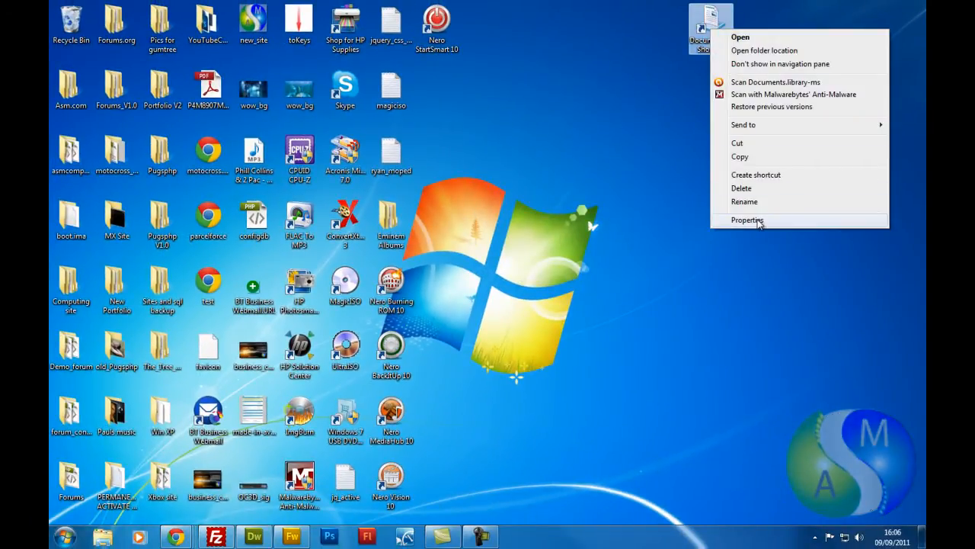
pyautogui.click(747, 219)
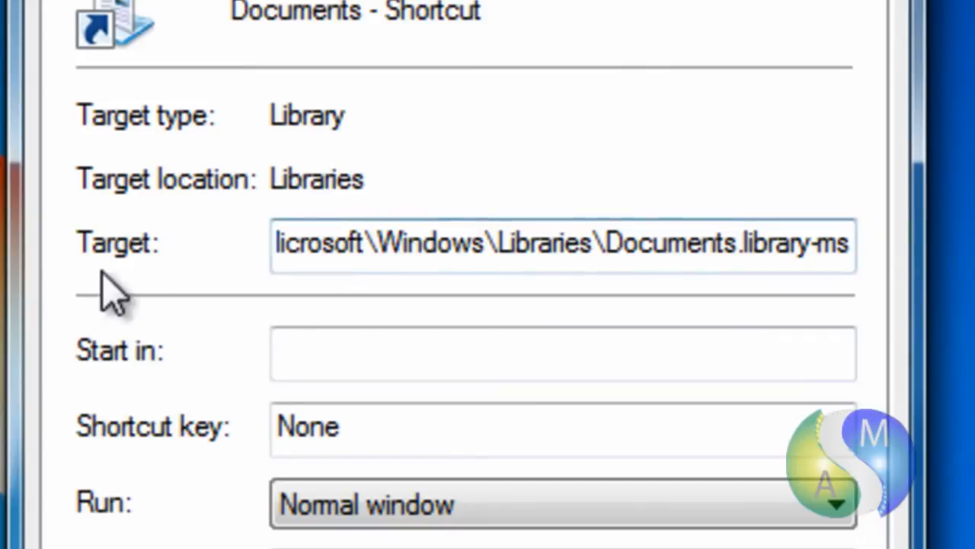
pyautogui.moveTo(701, 244)
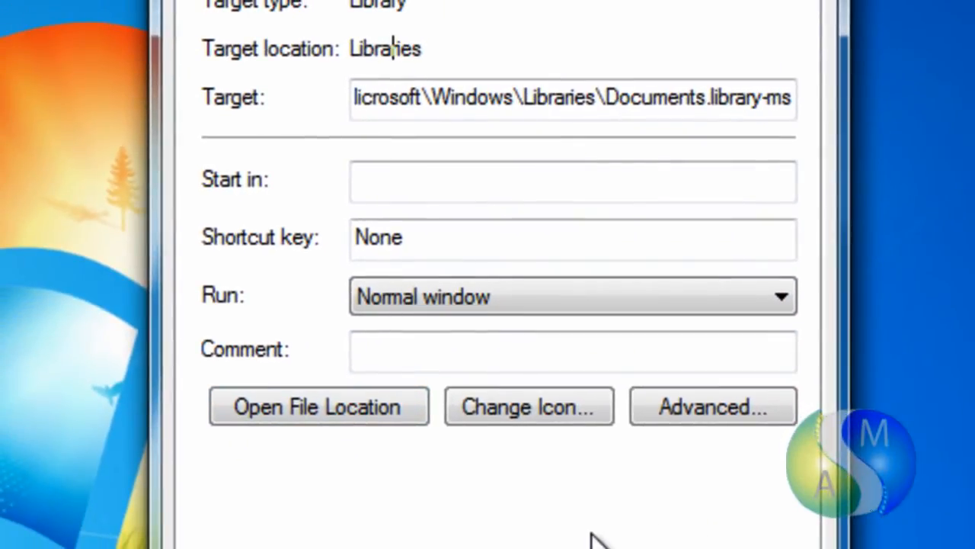
pyautogui.moveTo(439, 247)
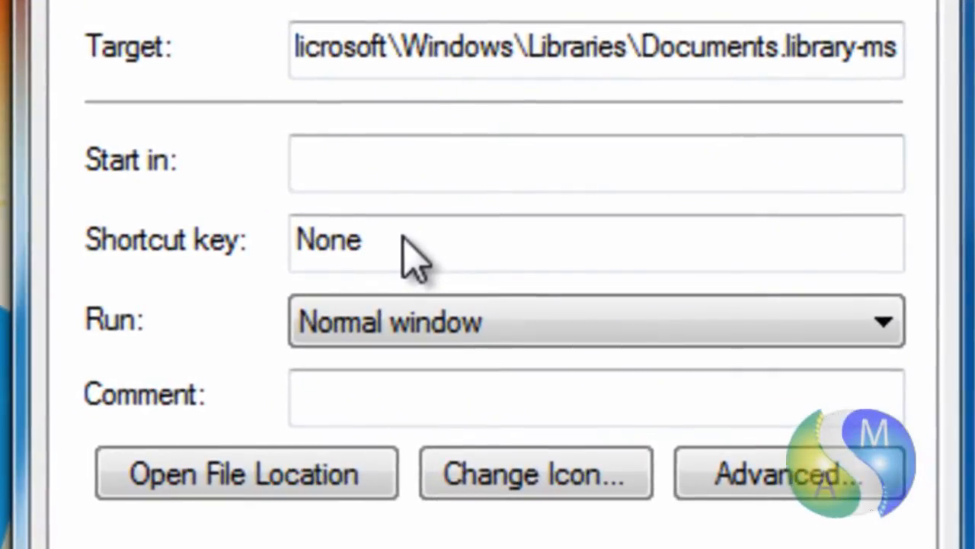
pyautogui.moveTo(278, 271)
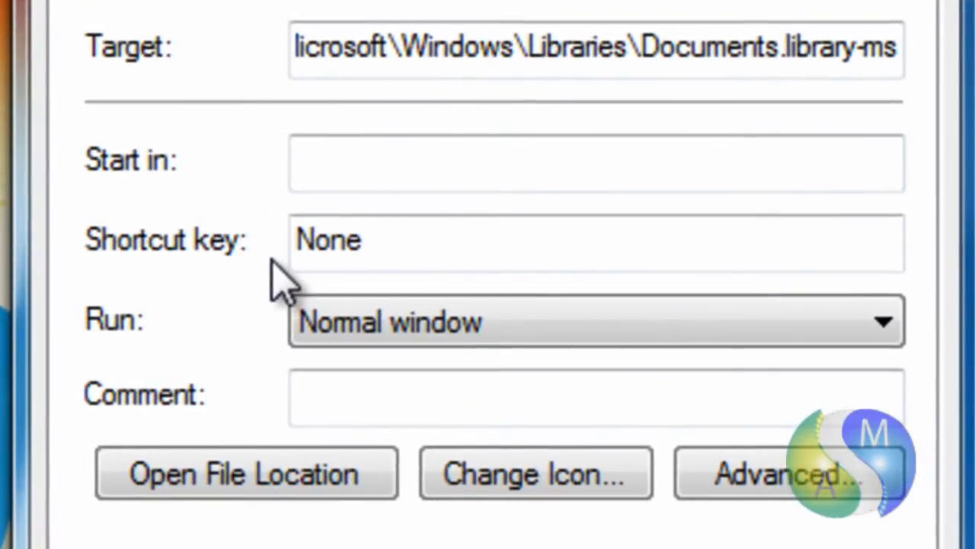
pyautogui.moveTo(267, 266)
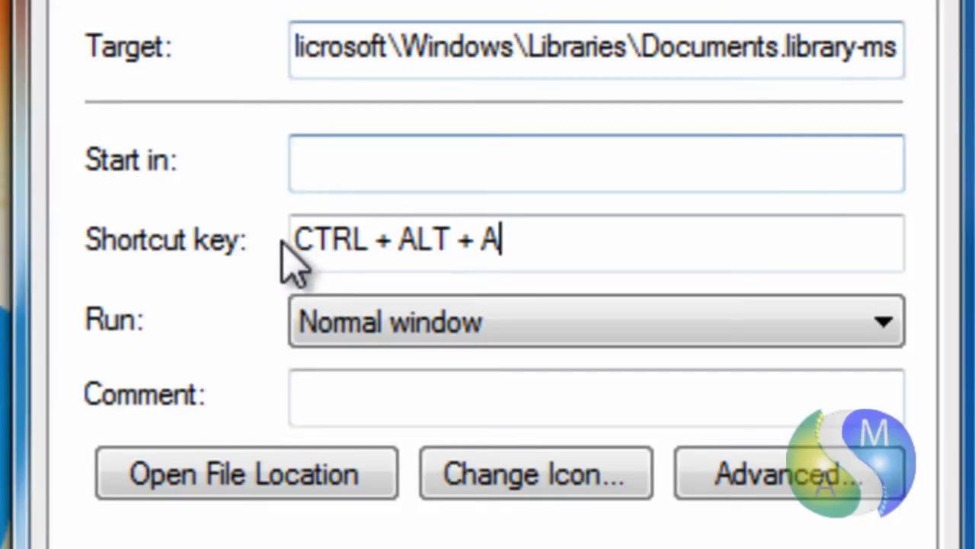
pyautogui.moveTo(526, 213)
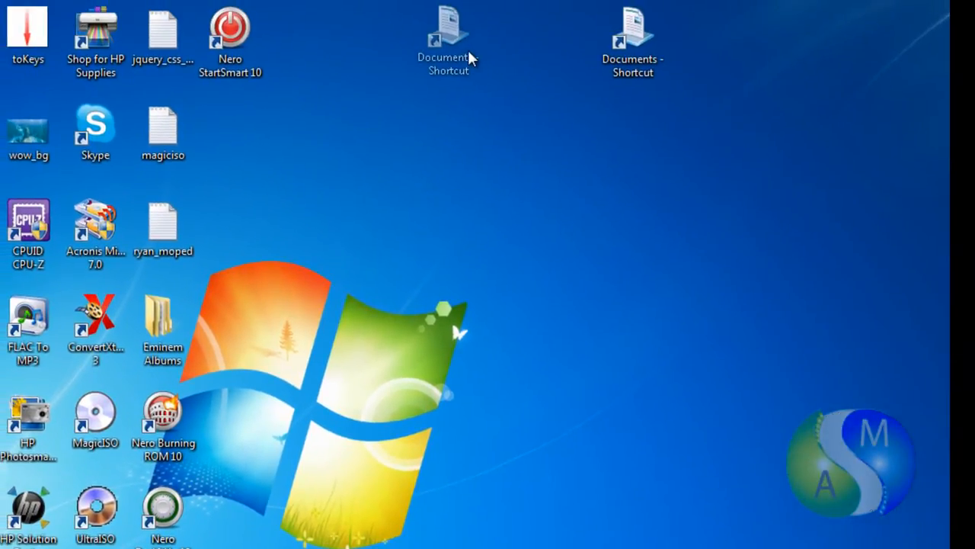
# - Browse from Start into the Music library and Libraries overview, then head to Control Panel
pyautogui.click(448, 33)
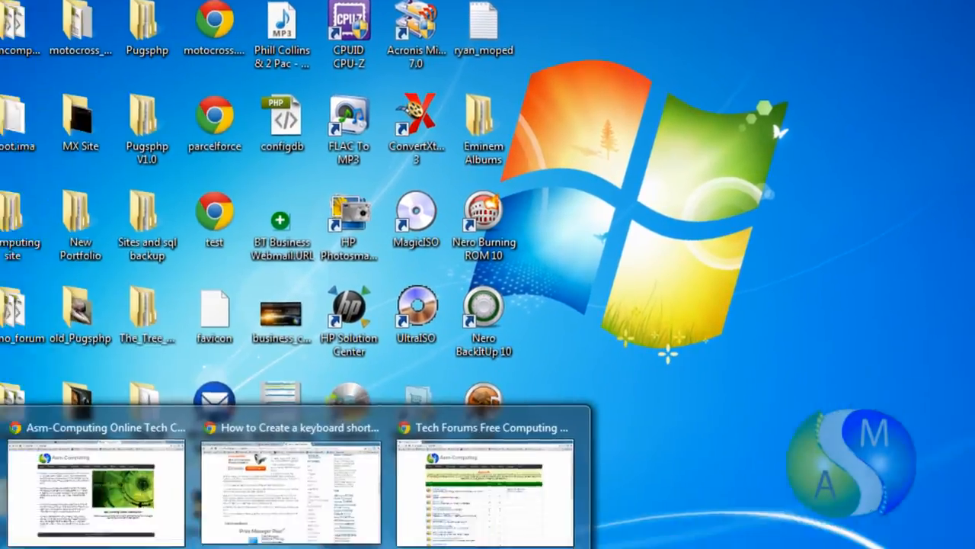
pyautogui.click(94, 531)
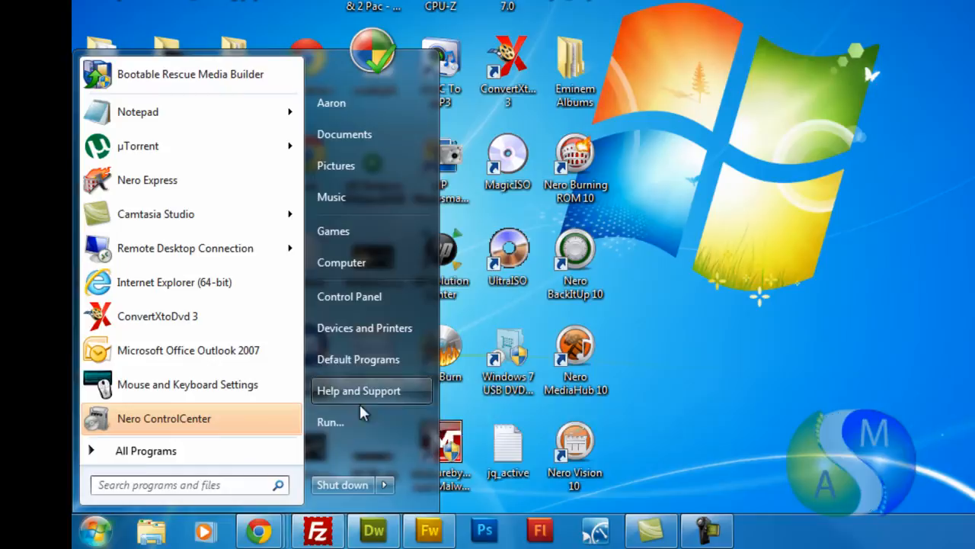
pyautogui.moveTo(343, 197)
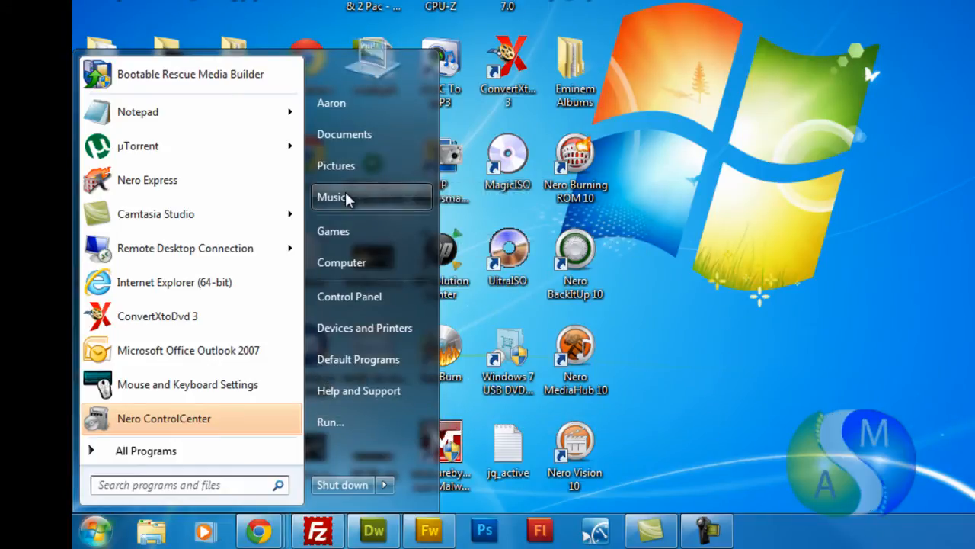
pyautogui.moveTo(348, 214)
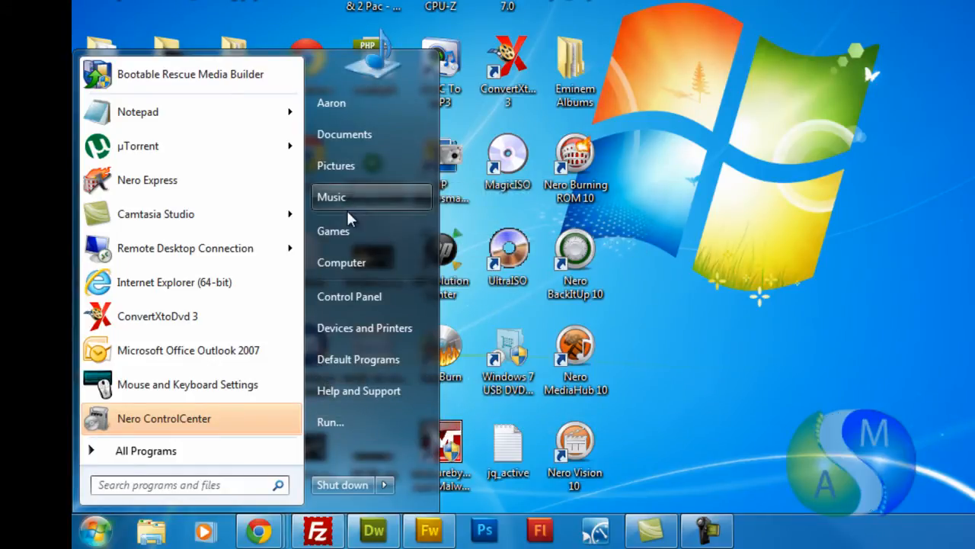
pyautogui.click(332, 197)
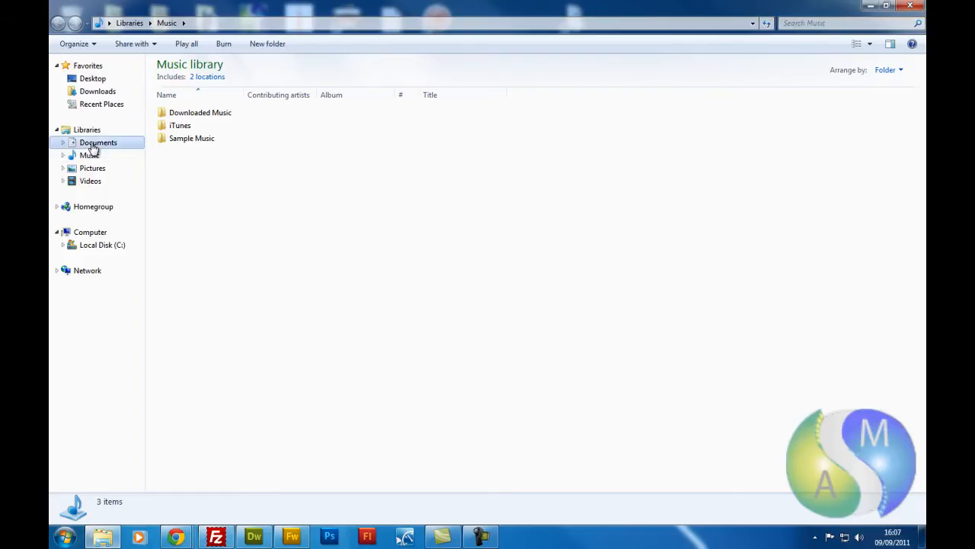
pyautogui.click(87, 130)
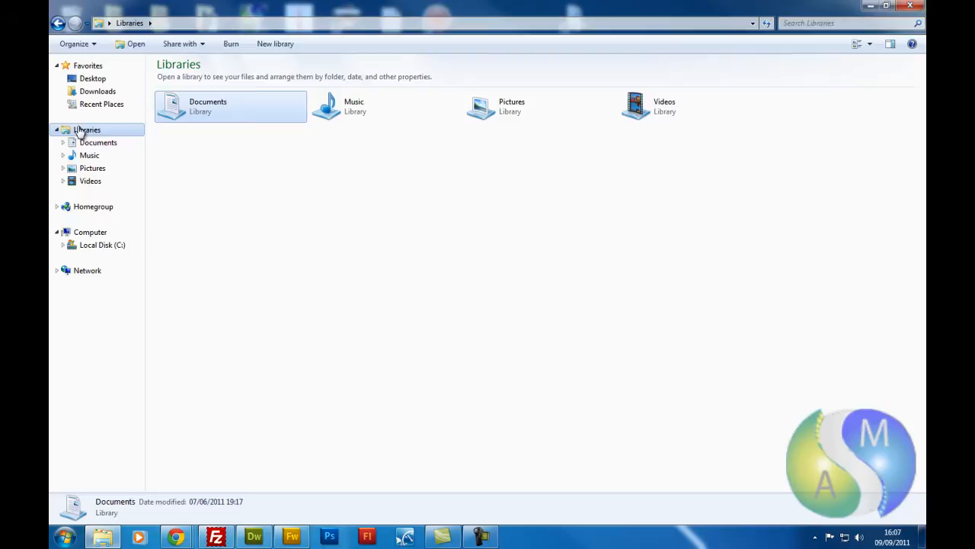
pyautogui.moveTo(119, 192)
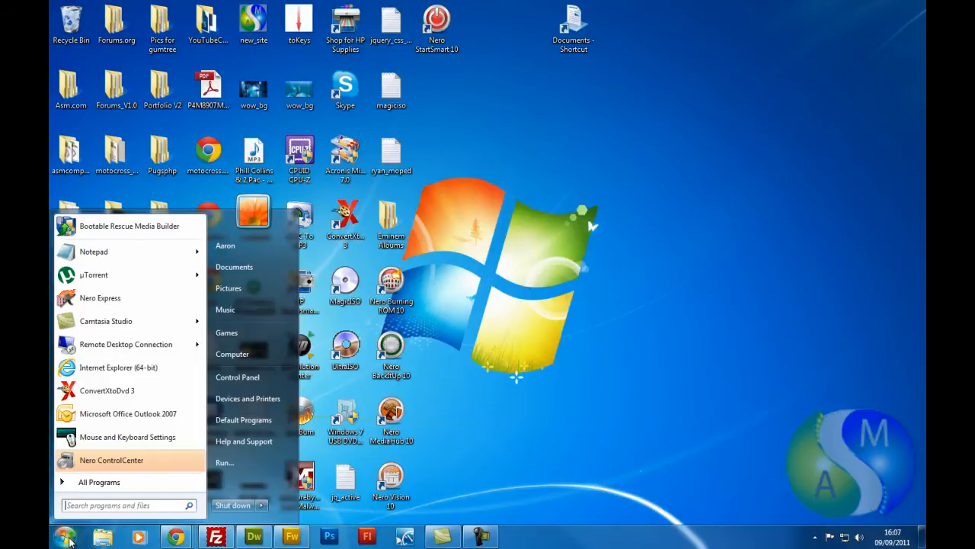
pyautogui.click(238, 377)
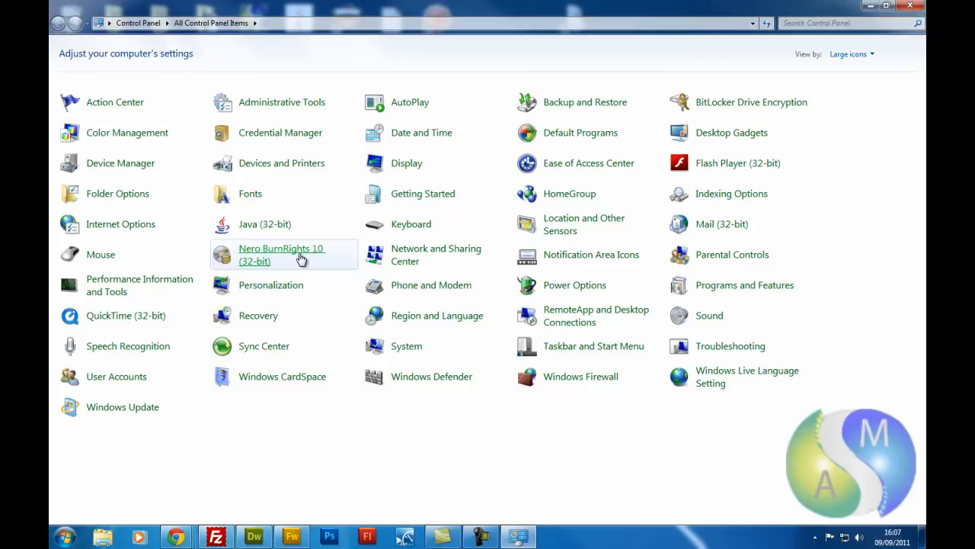
pyautogui.moveTo(90, 466)
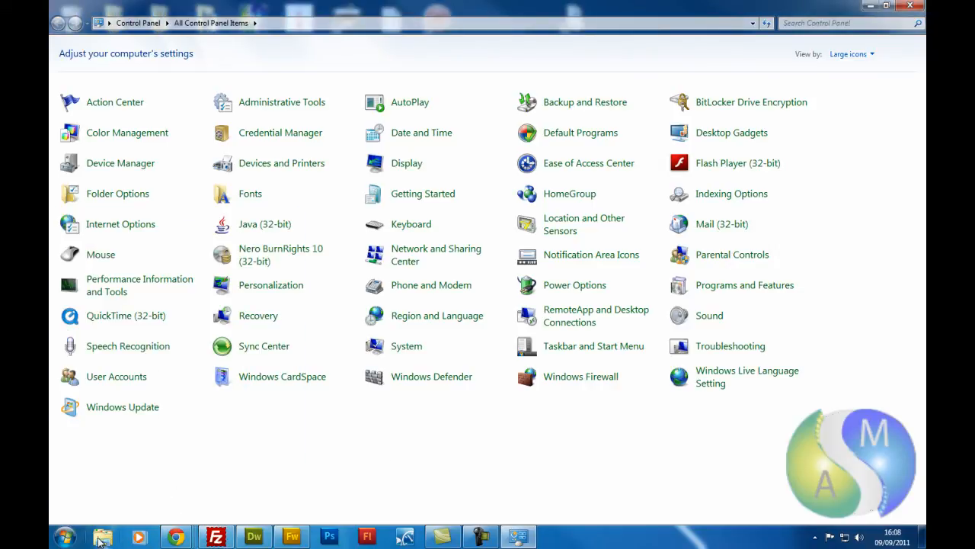
pyautogui.moveTo(231, 515)
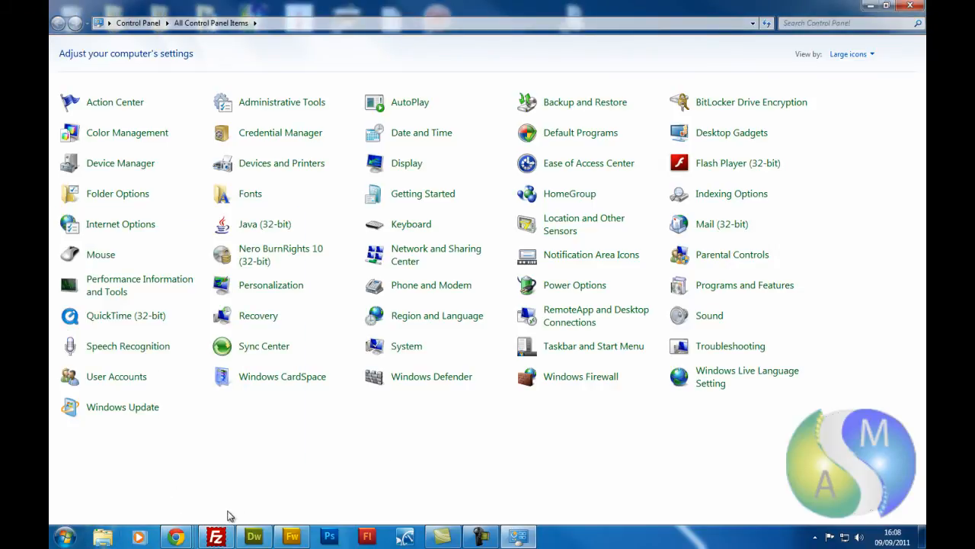
# - Activate the All Control Panel Items window in large-icon view
pyautogui.click(102, 537)
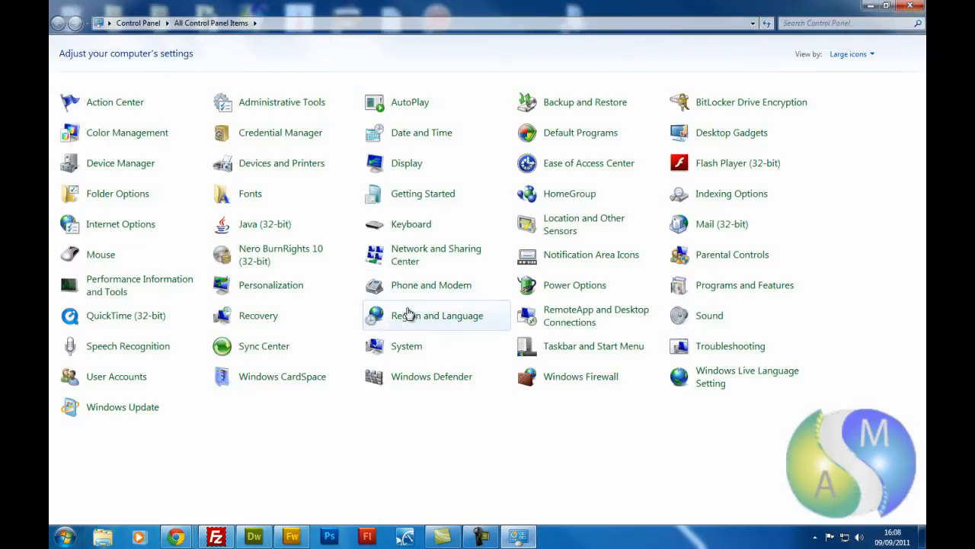
pyautogui.moveTo(430, 411)
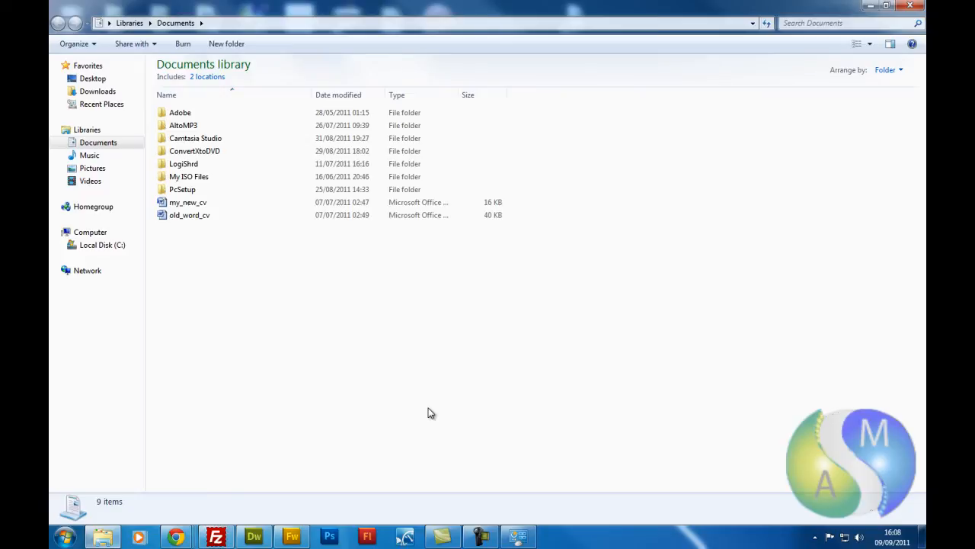
pyautogui.moveTo(346, 392)
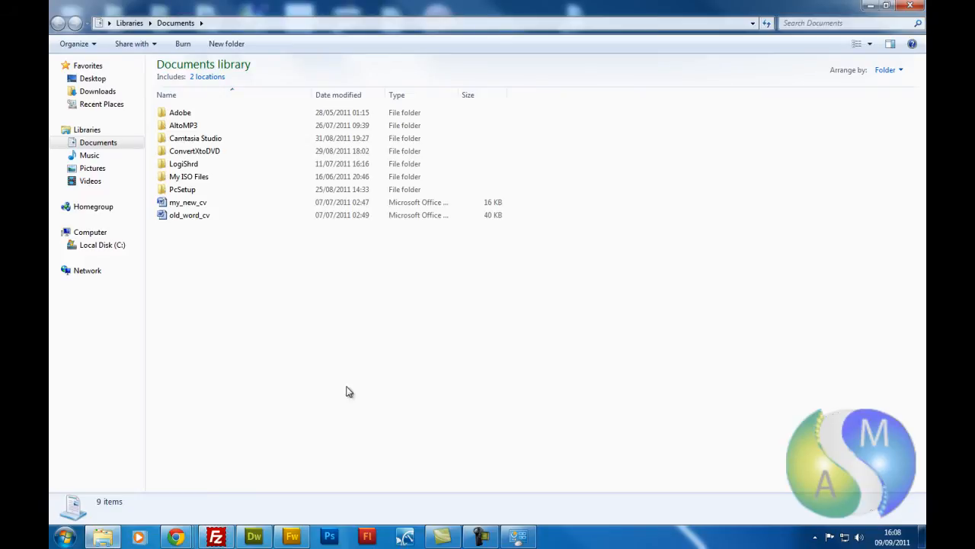
pyautogui.moveTo(348, 274)
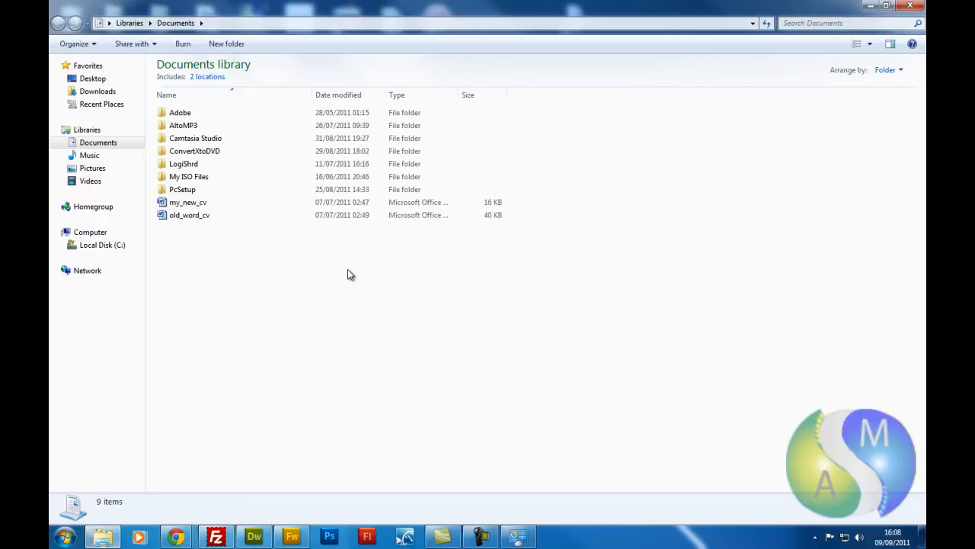
pyautogui.moveTo(181, 247)
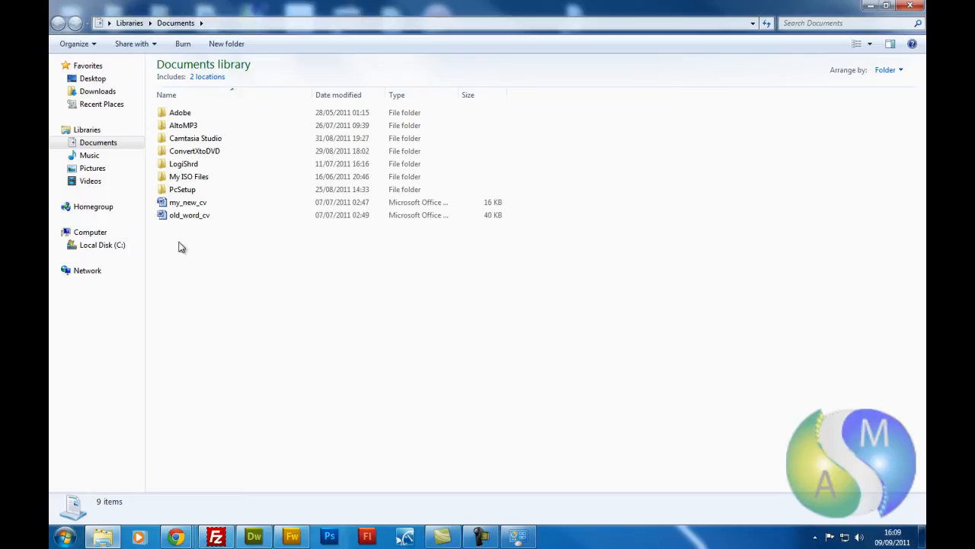
pyautogui.moveTo(387, 329)
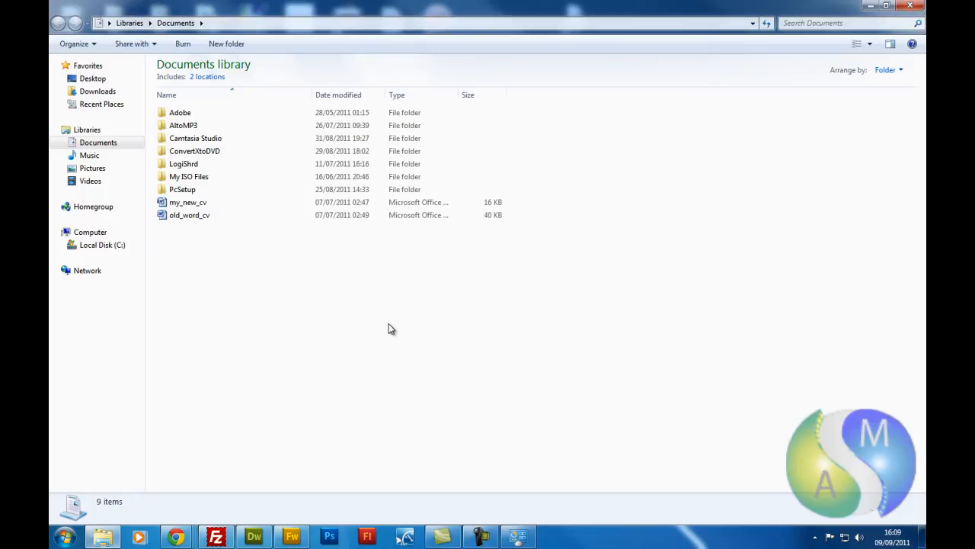
pyautogui.moveTo(247, 268)
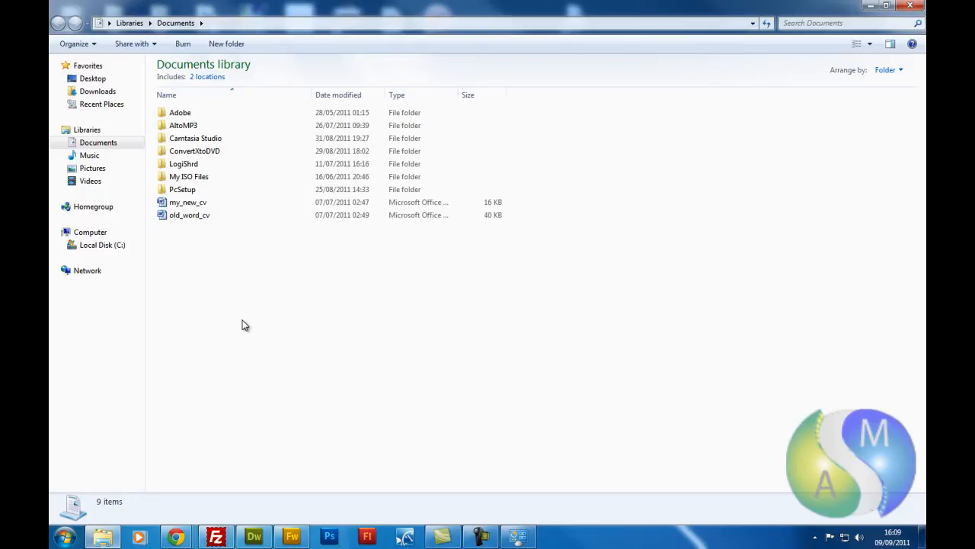
pyautogui.moveTo(274, 329)
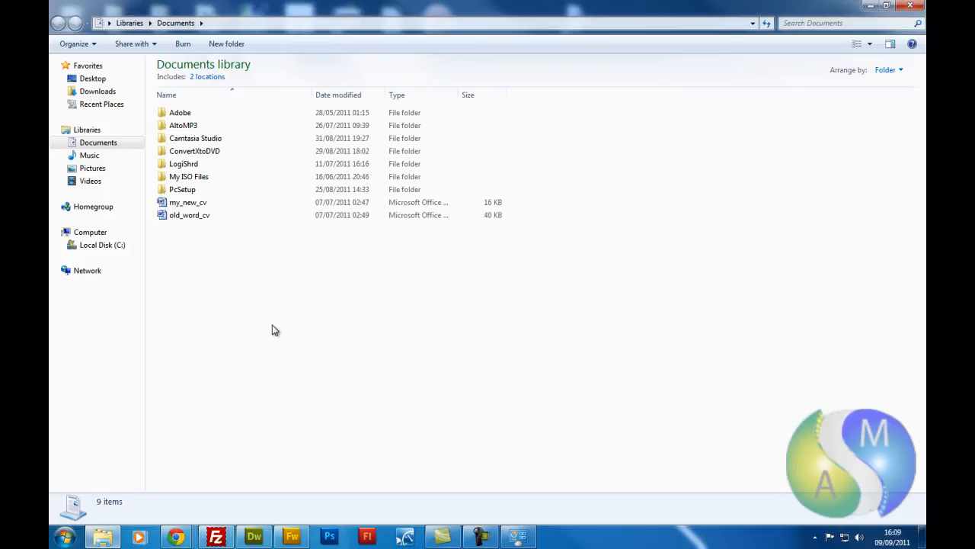